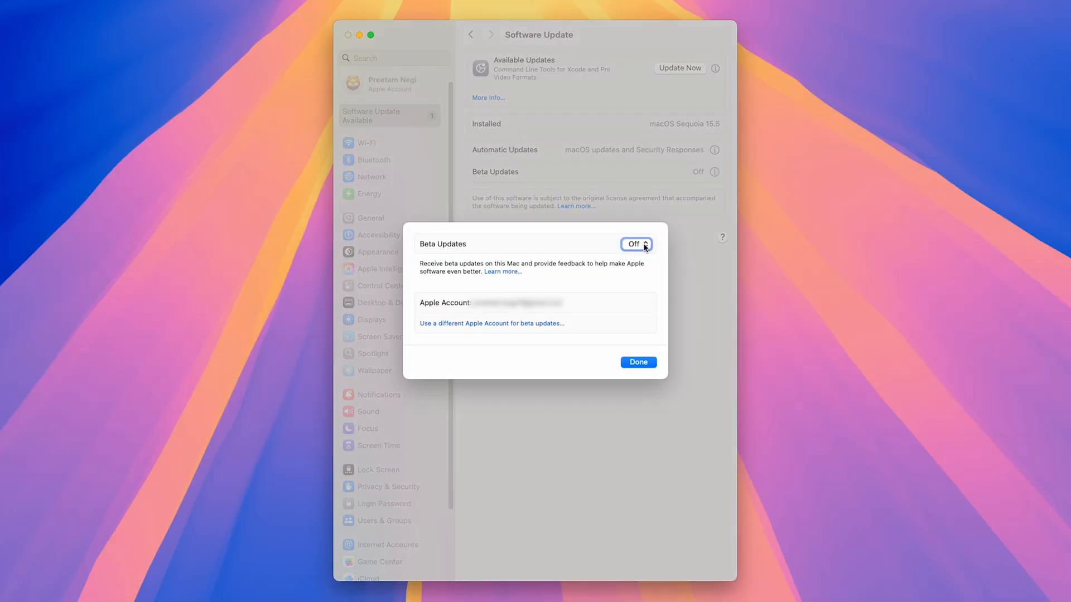
- Dismiss the Beta Updates sheet and quit System Settings, returning to the desktop
click(634, 244)
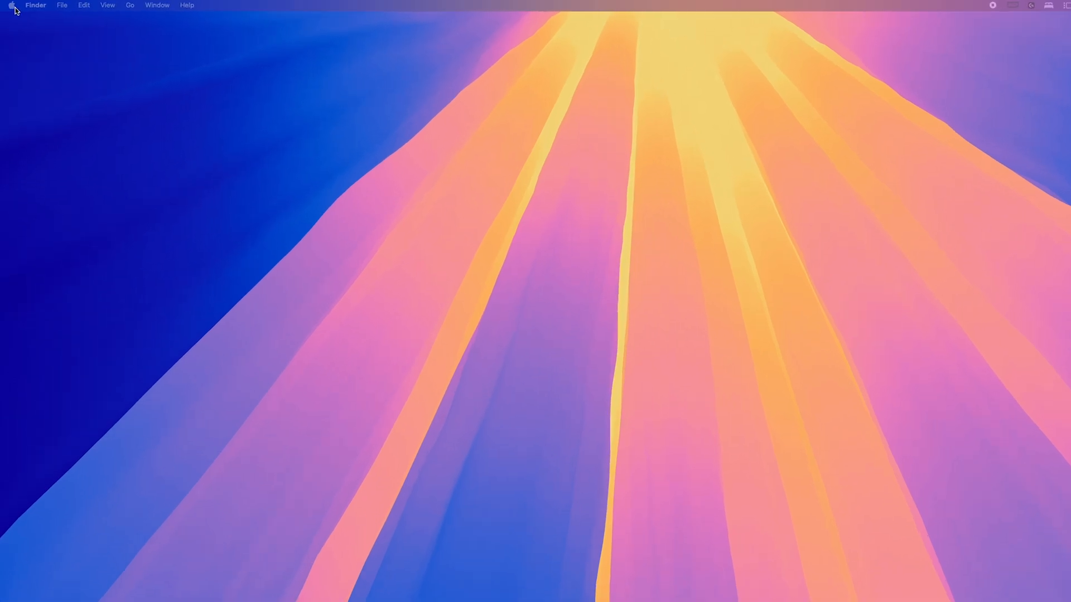
- Reopen System Settings from the Apple menu and go to the Software Update page
click(11, 5)
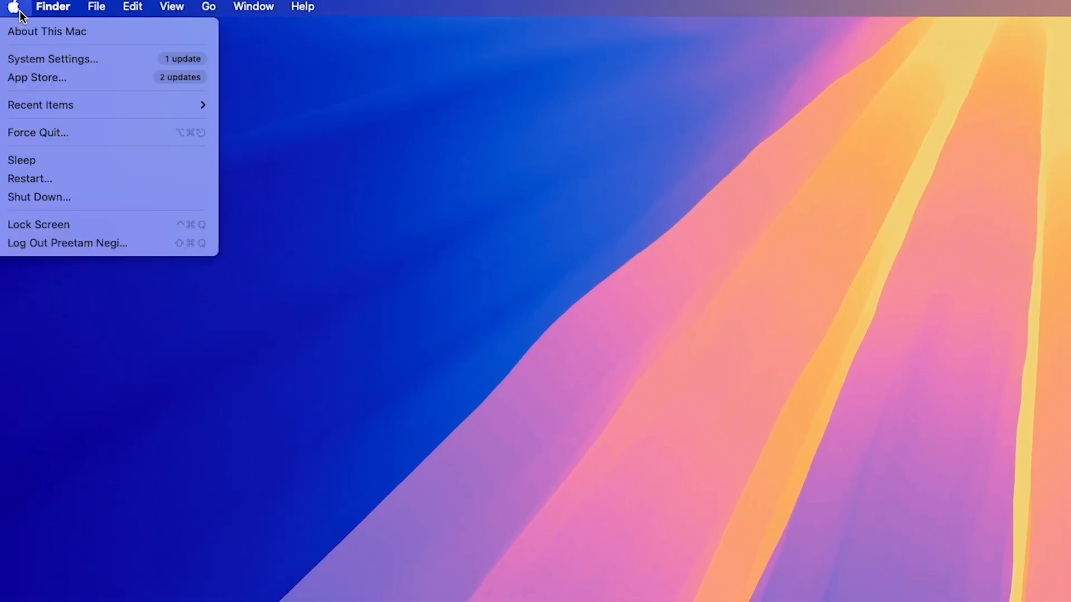
mouse_move(52, 59)
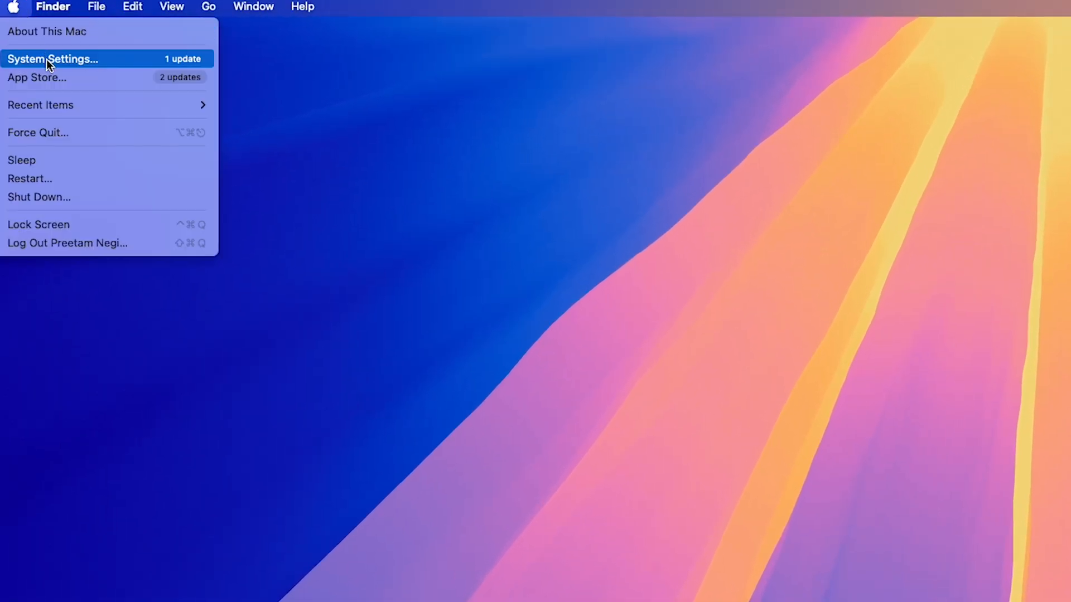
click(52, 59)
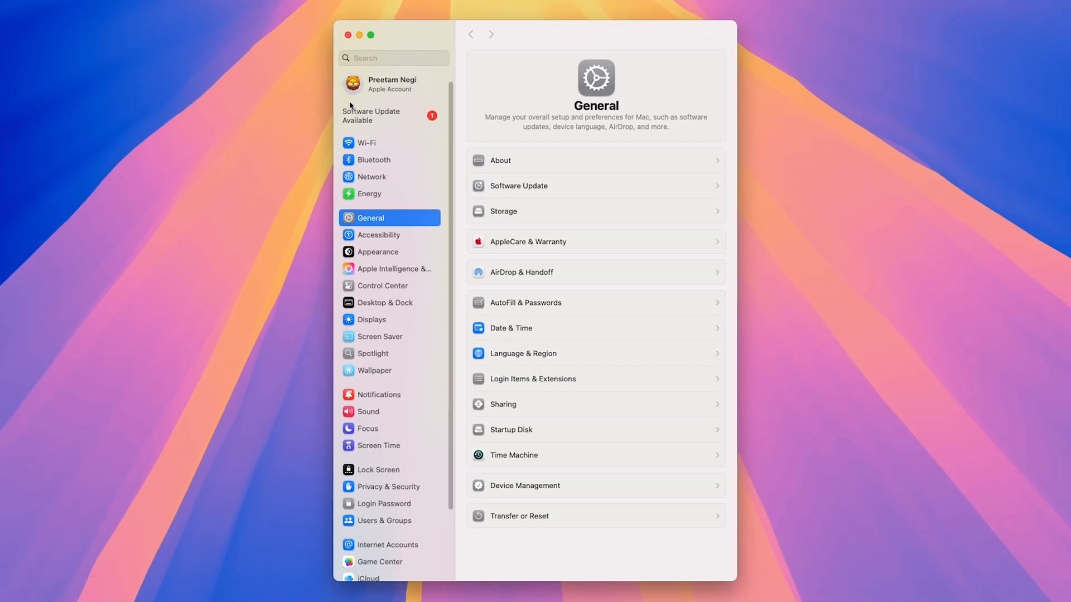
click(370, 115)
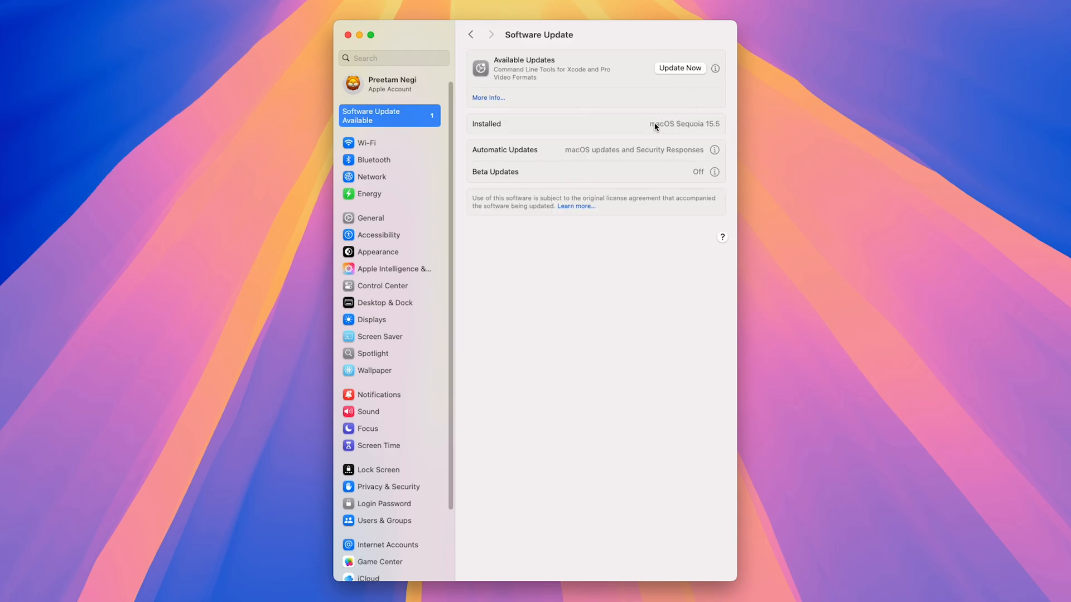
mouse_move(692, 187)
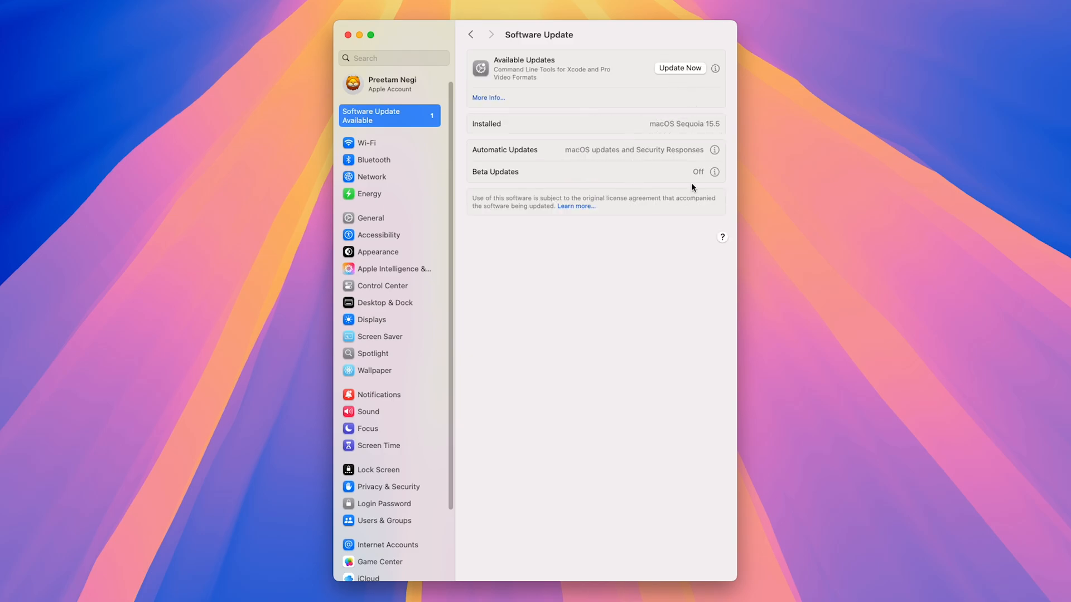
mouse_move(628, 173)
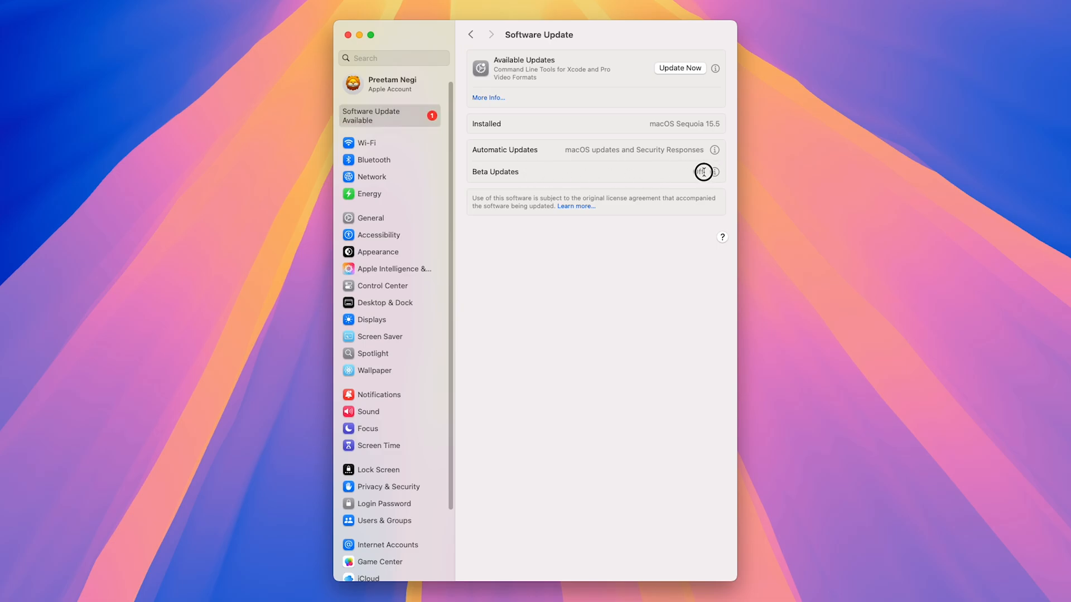
- Set Beta Updates to macOS Tahoe 26 Developer Beta and confirm with Done
click(716, 172)
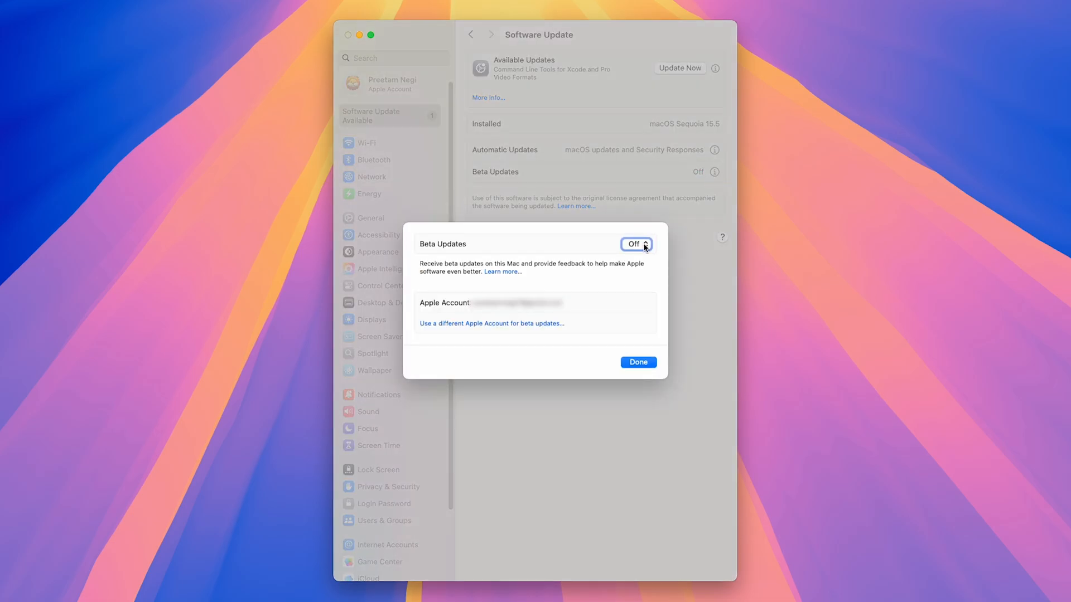
click(633, 245)
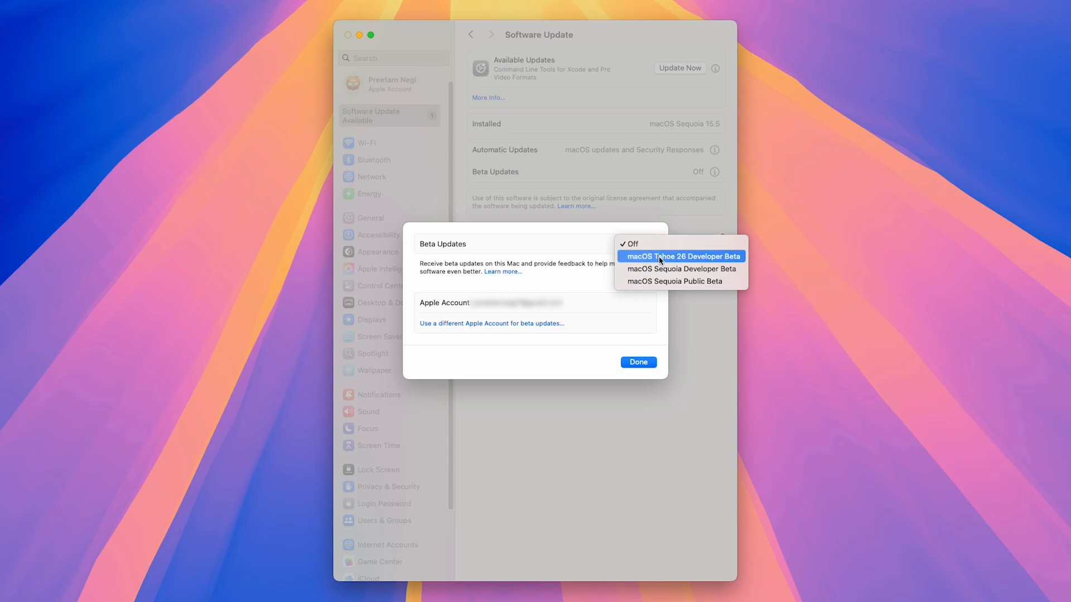
mouse_move(640, 261)
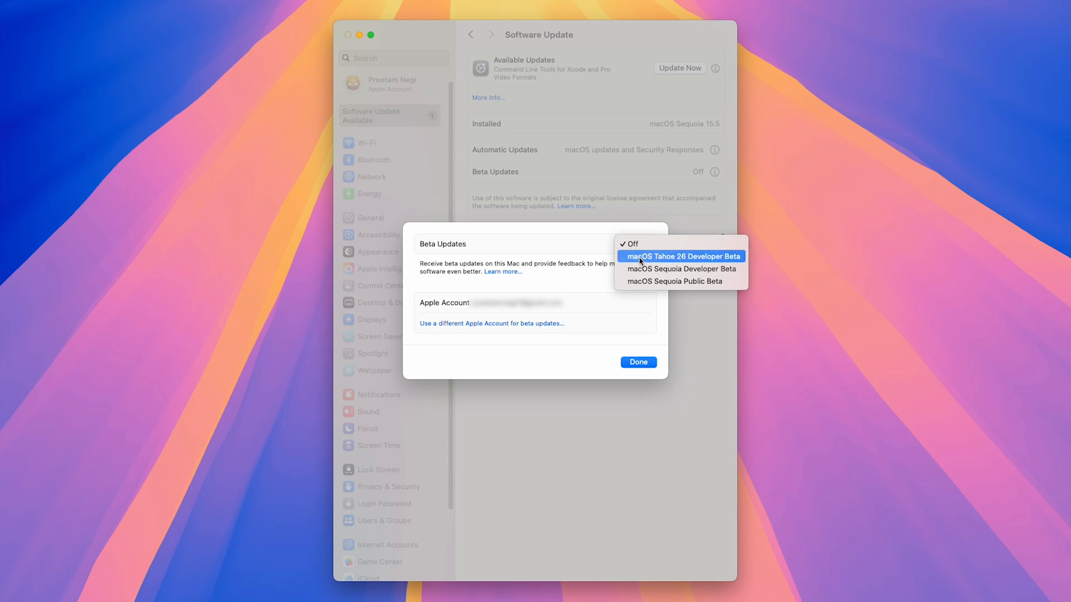
mouse_move(663, 261)
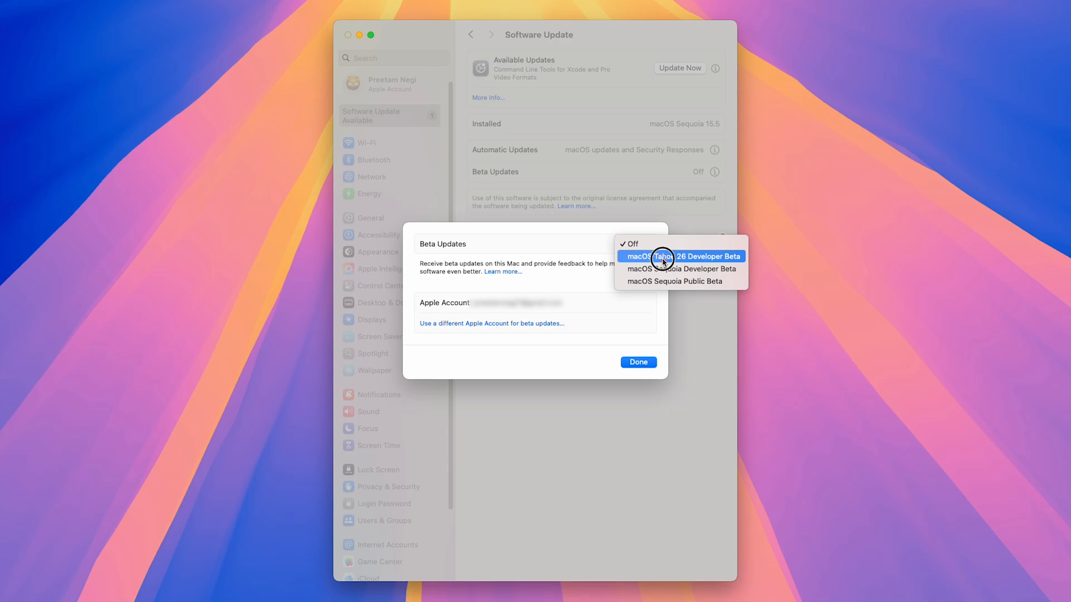
click(679, 256)
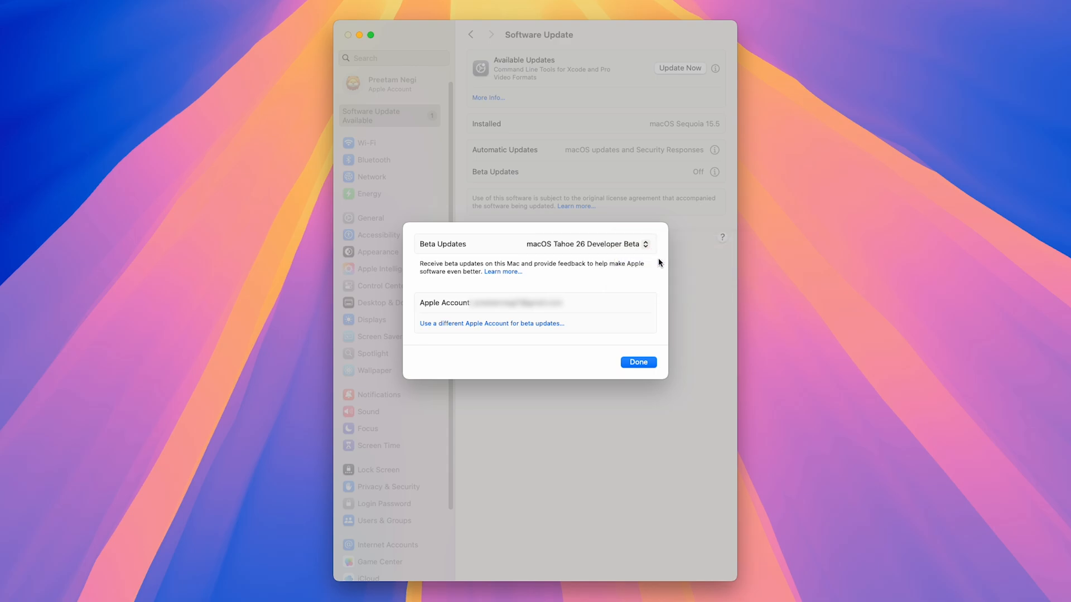
mouse_move(650, 261)
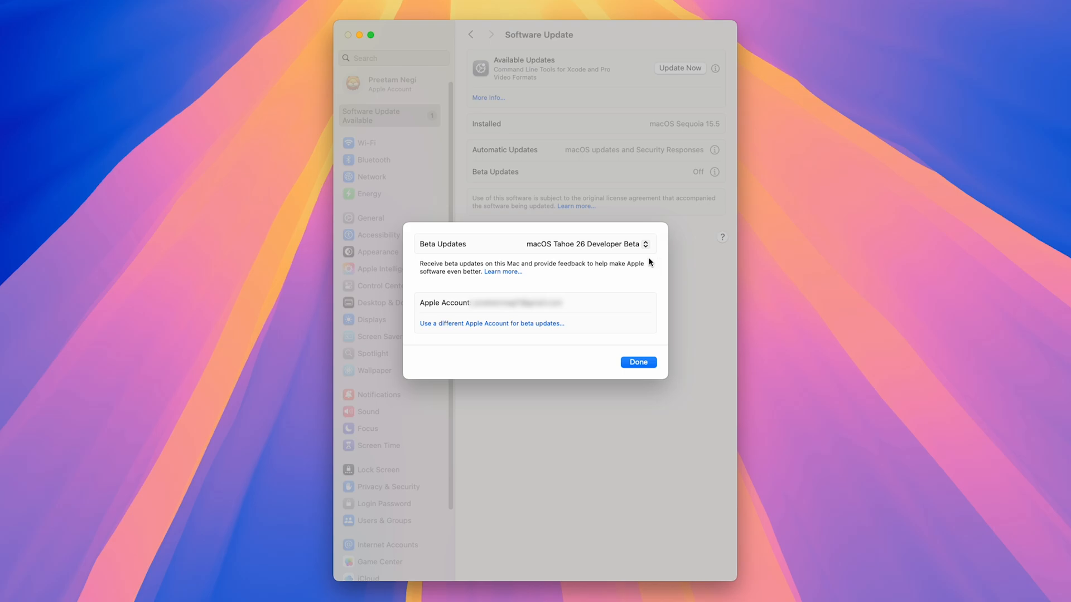
mouse_move(658, 285)
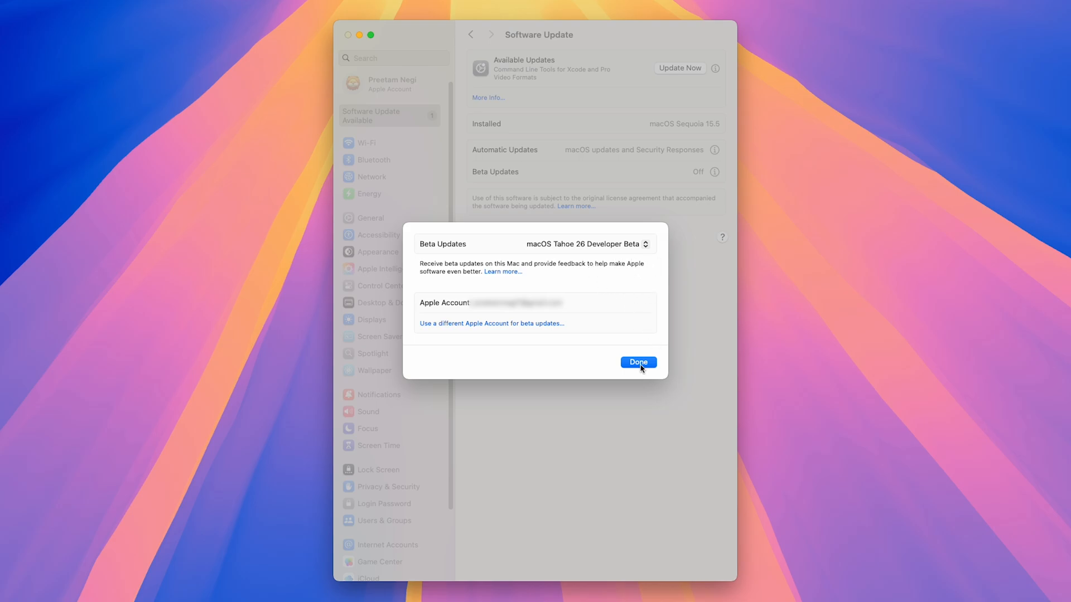
click(637, 362)
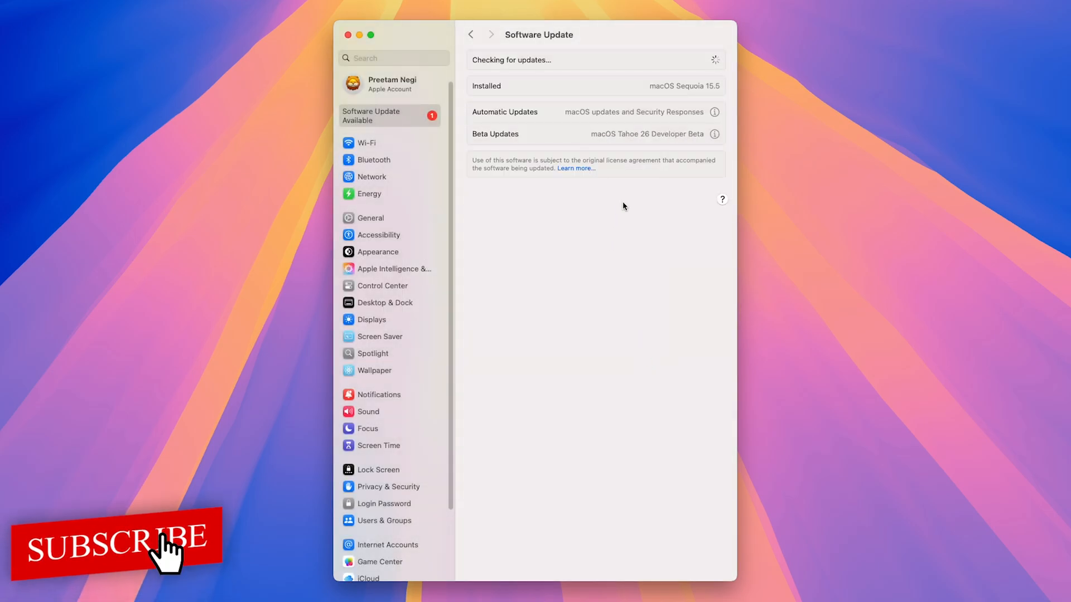
mouse_move(582, 89)
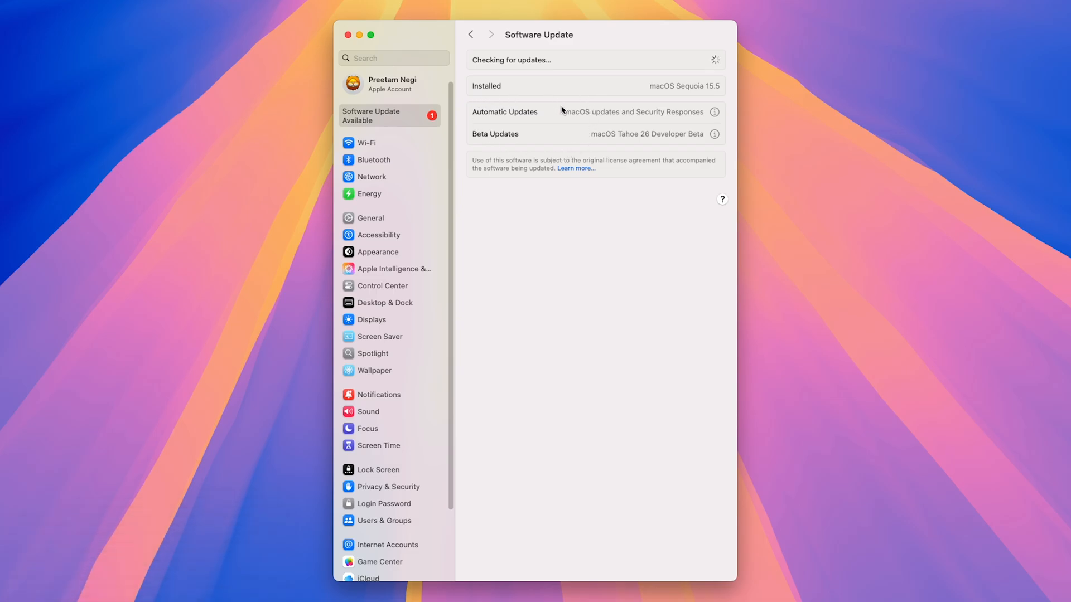
- Wait for the update check until macOS 26 Beta (7.05 GB) is offered with Upgrade Now
scroll(down, 3)
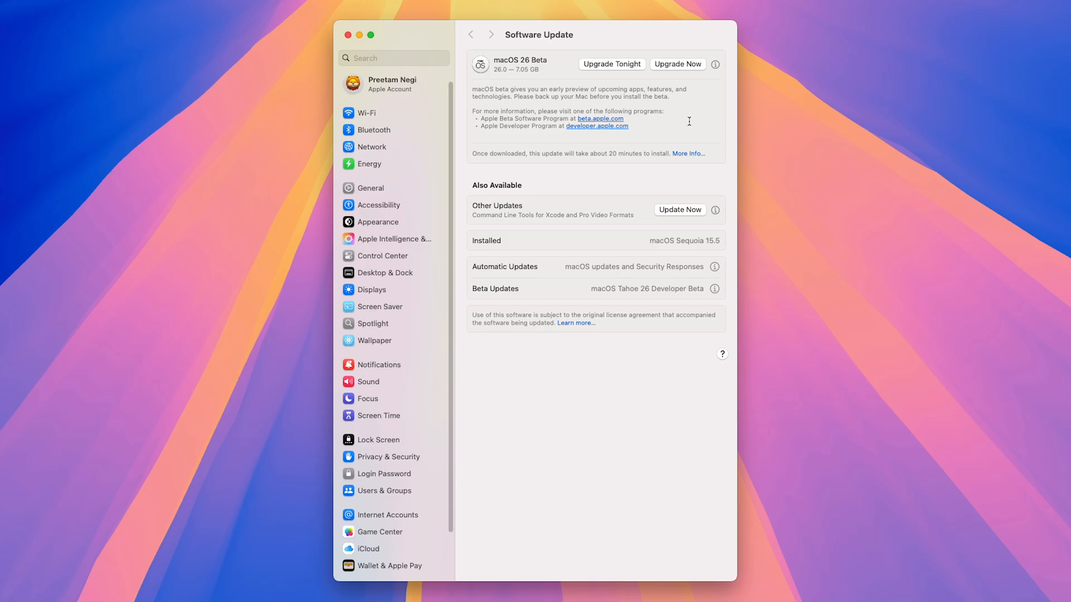
mouse_move(617, 88)
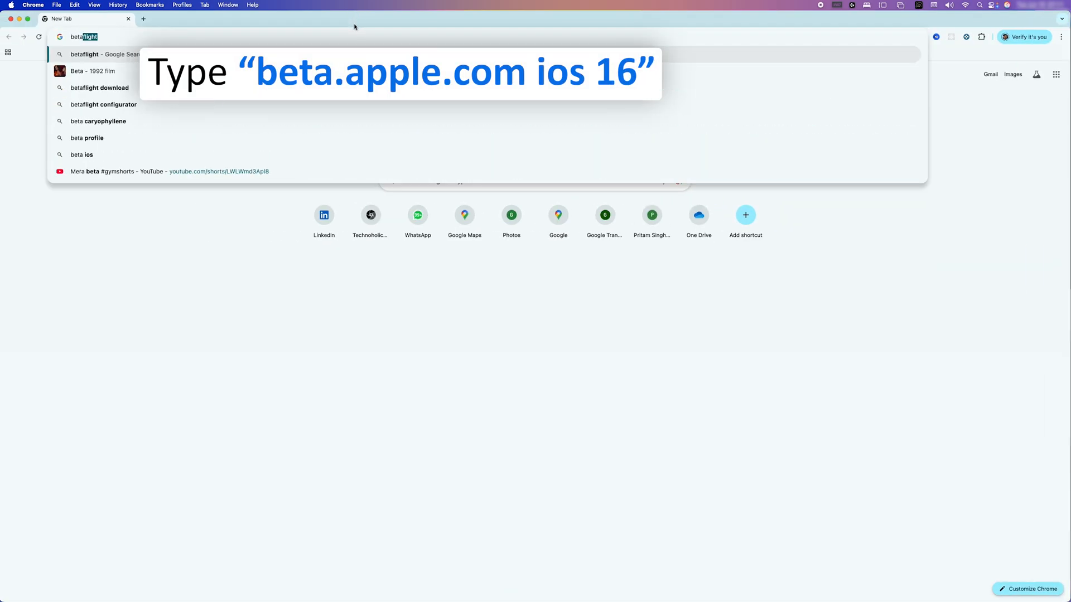
- Search for 'beta.appl' in Chrome and visit the Apple Beta Software Program site
text(beta.apple.com)
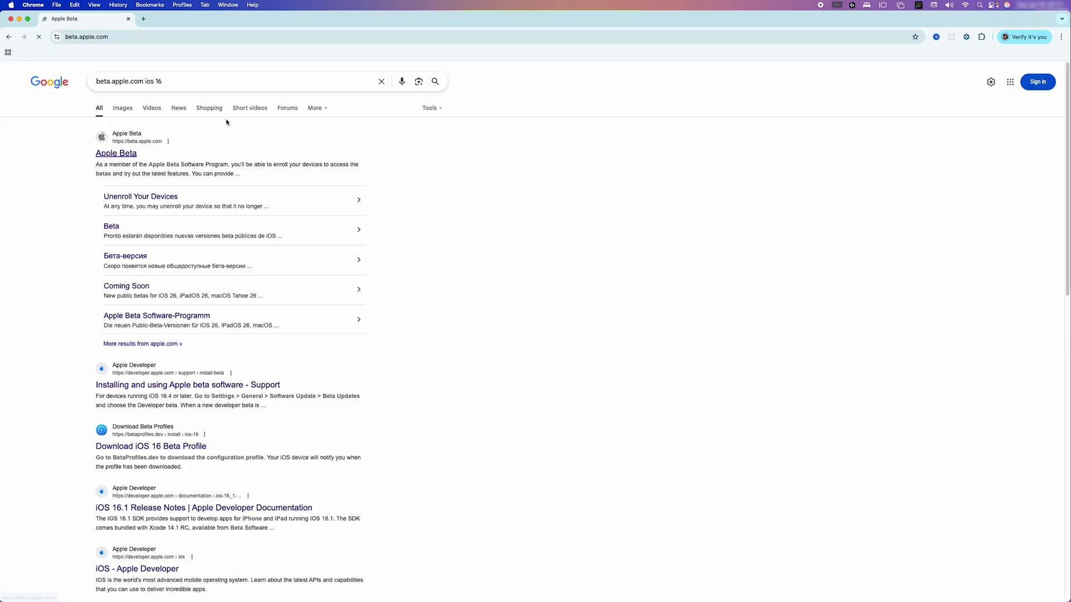
click(116, 153)
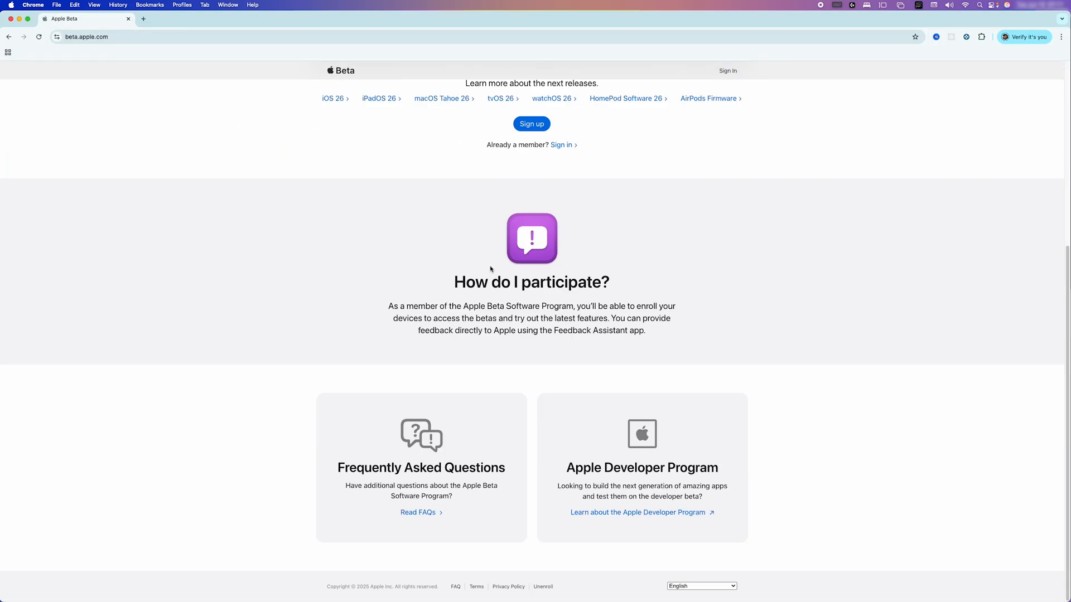
scroll(up, 3)
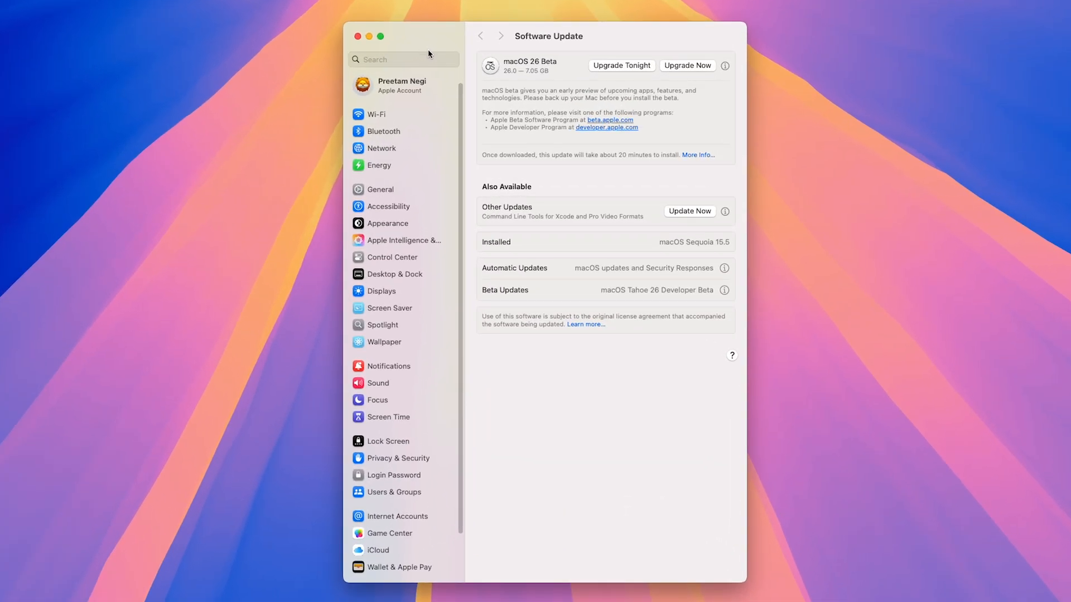
mouse_move(571, 178)
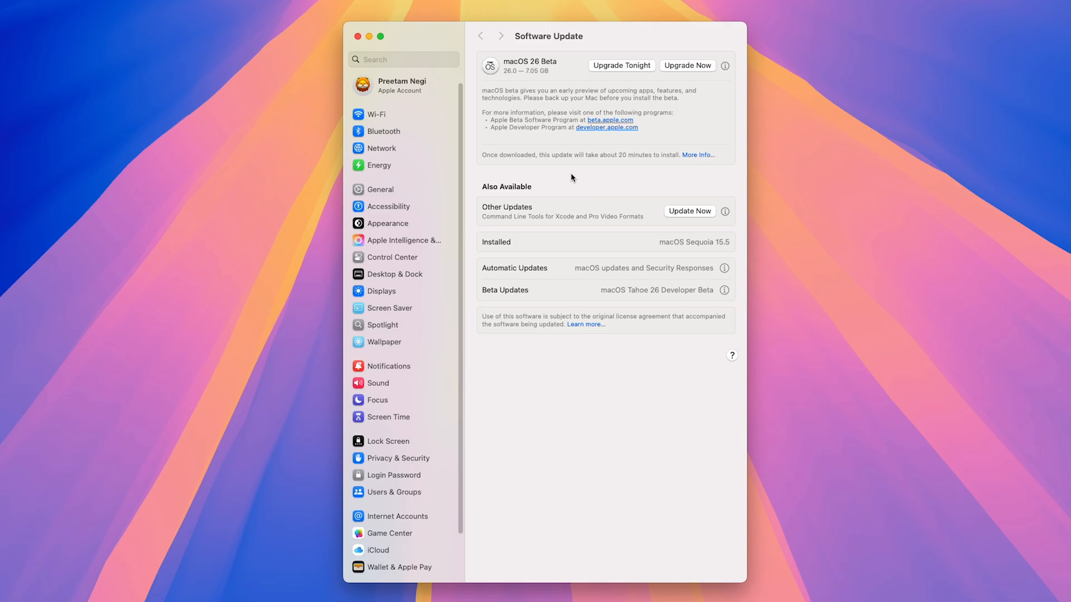
mouse_move(625, 75)
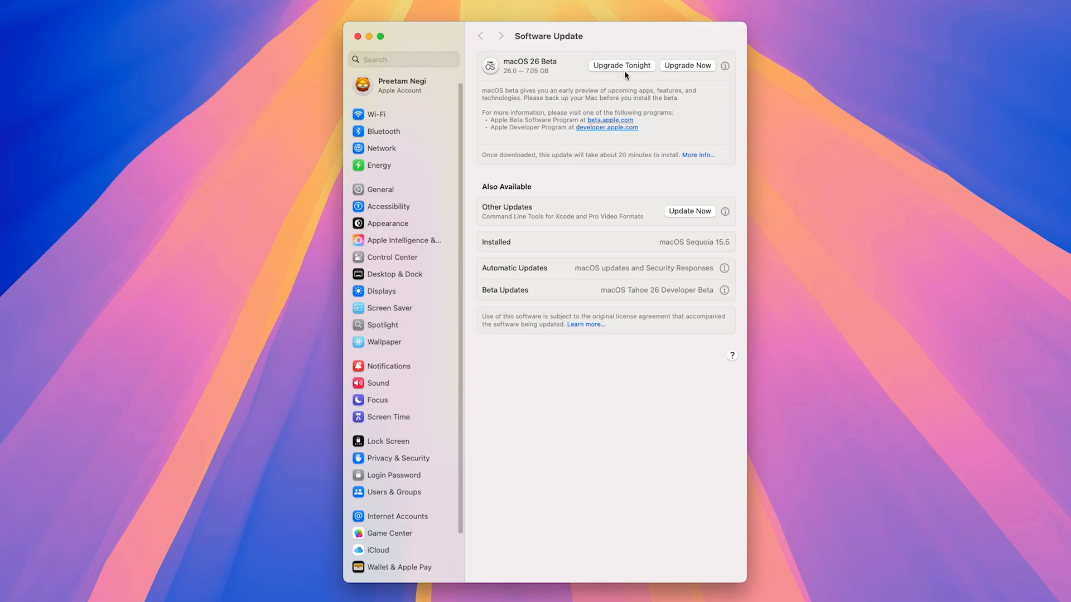
mouse_move(681, 72)
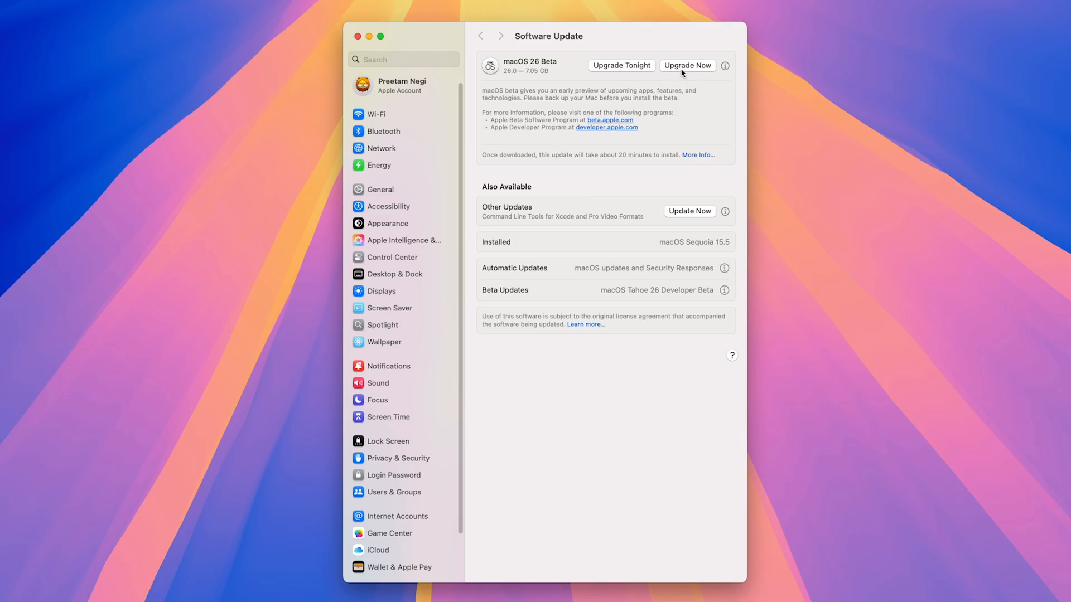
- Start the macOS 26 Beta upgrade, agree to the licence and authorise it with the password
click(687, 65)
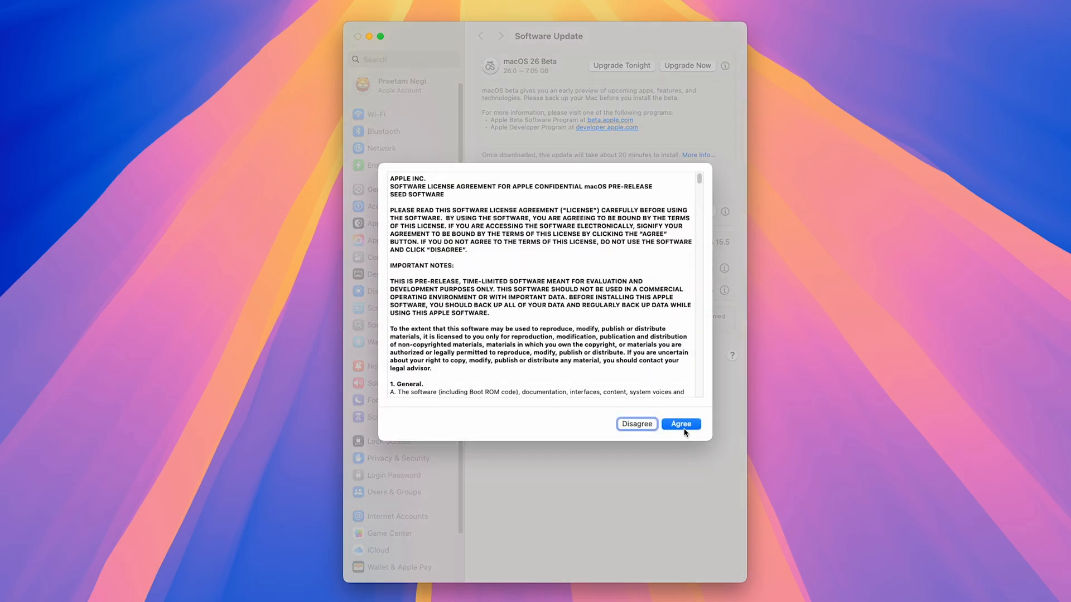
click(679, 424)
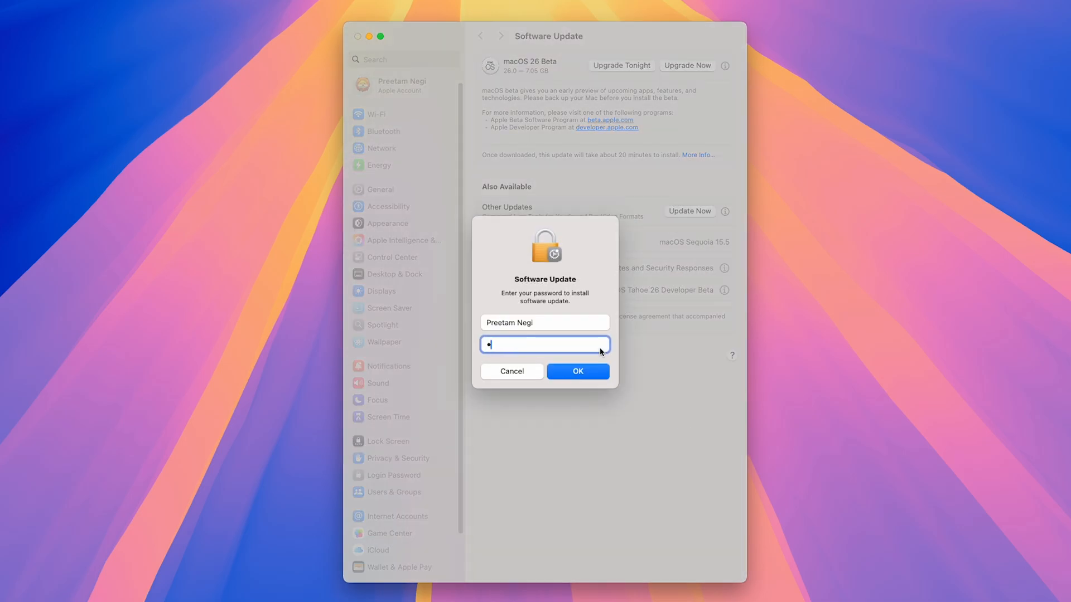
click(576, 370)
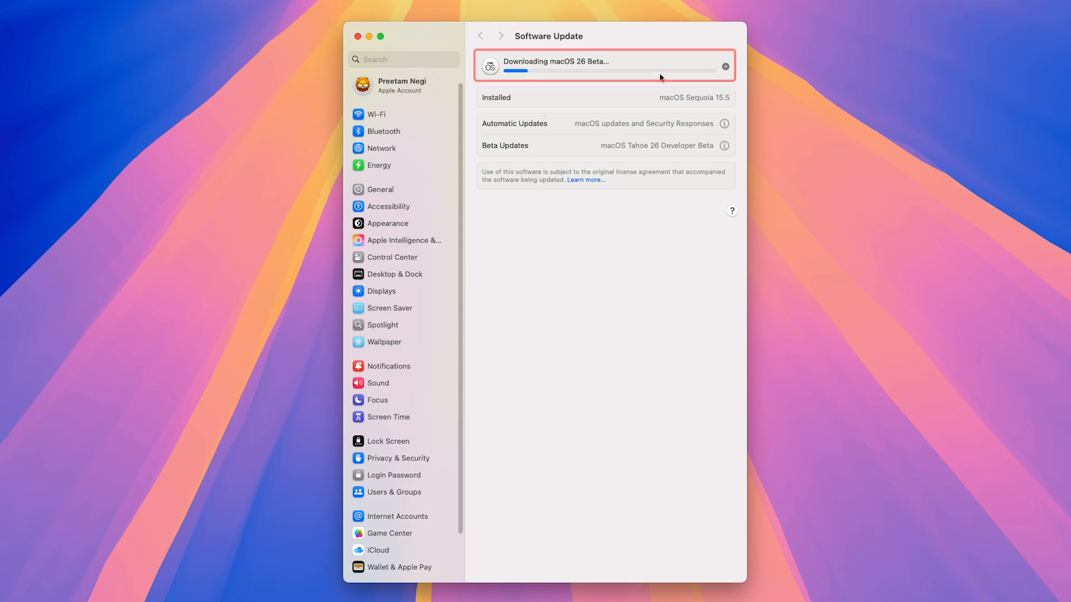
mouse_move(659, 103)
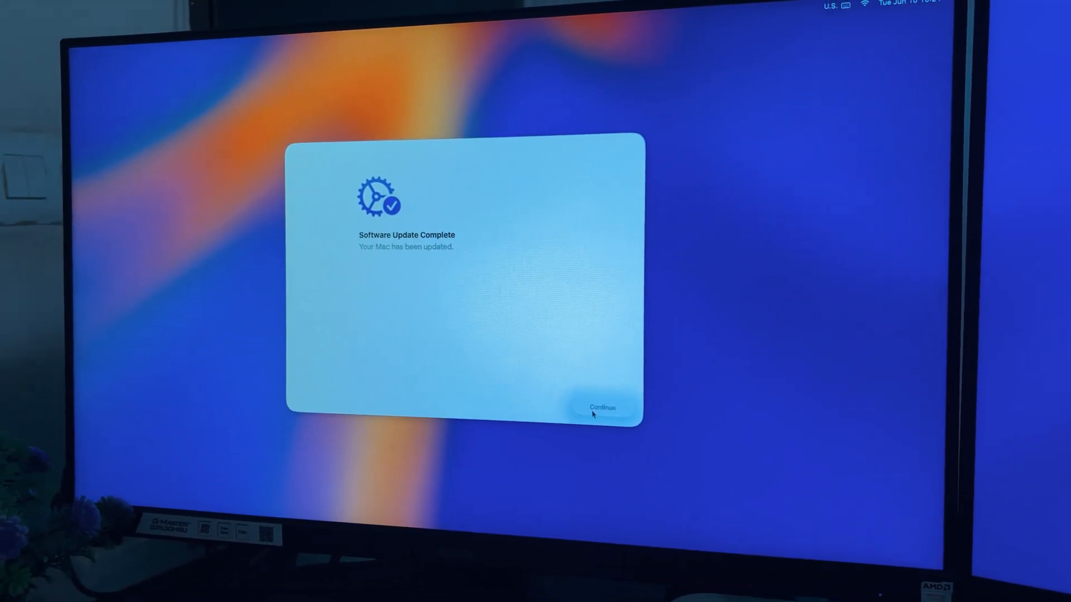
- Continue past the Software Update Complete and Analytics screens of the setup assistant
click(601, 407)
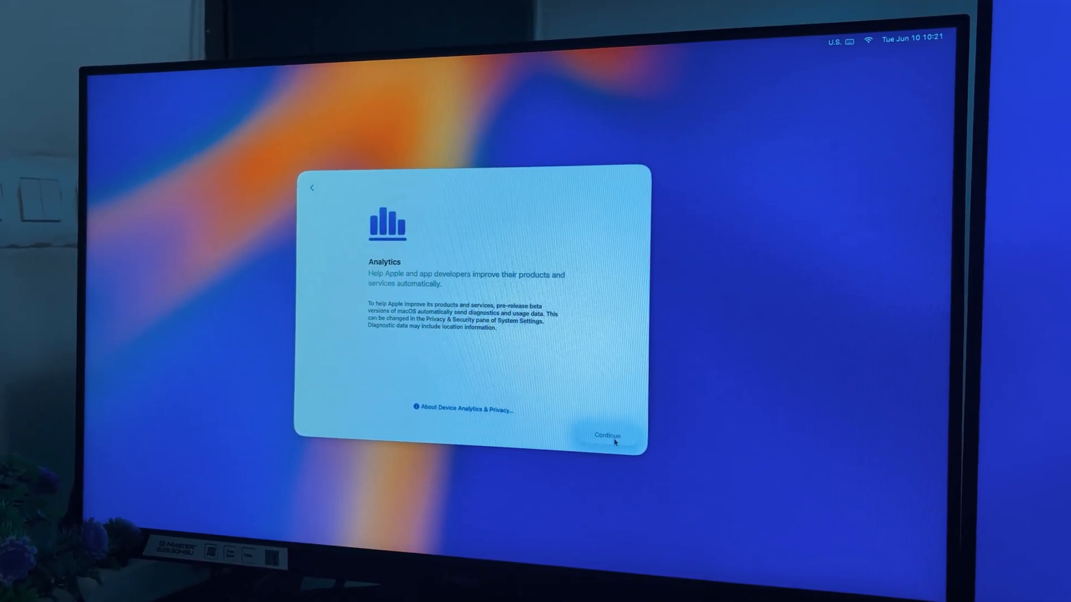
click(606, 435)
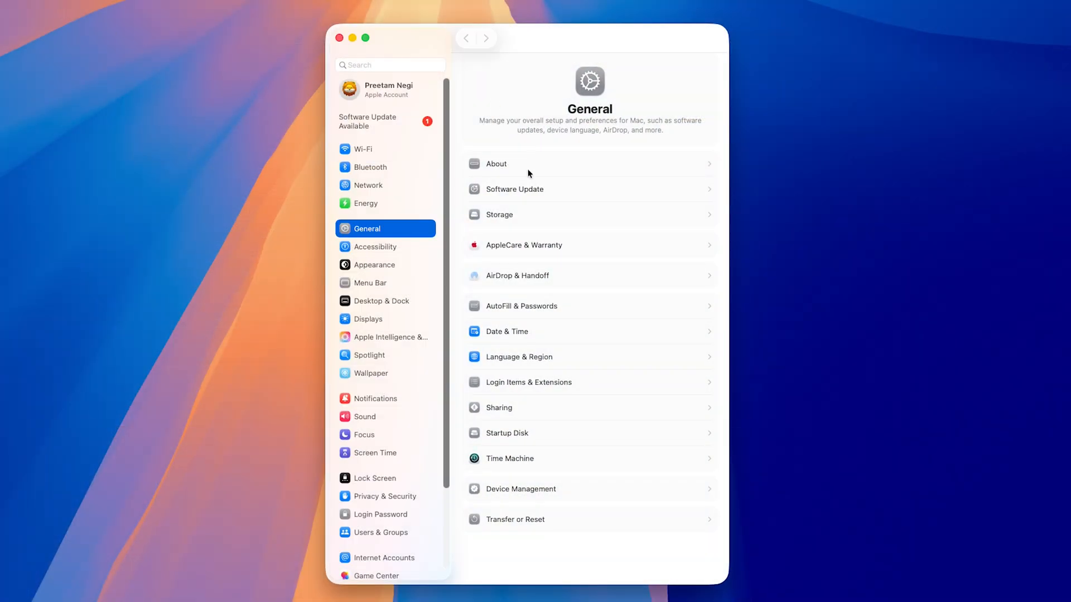
- Confirm macOS Tahoe 26.0 Beta in About, refuse PenTabletInfo background access, and view Software Update installing 2 updates
click(495, 163)
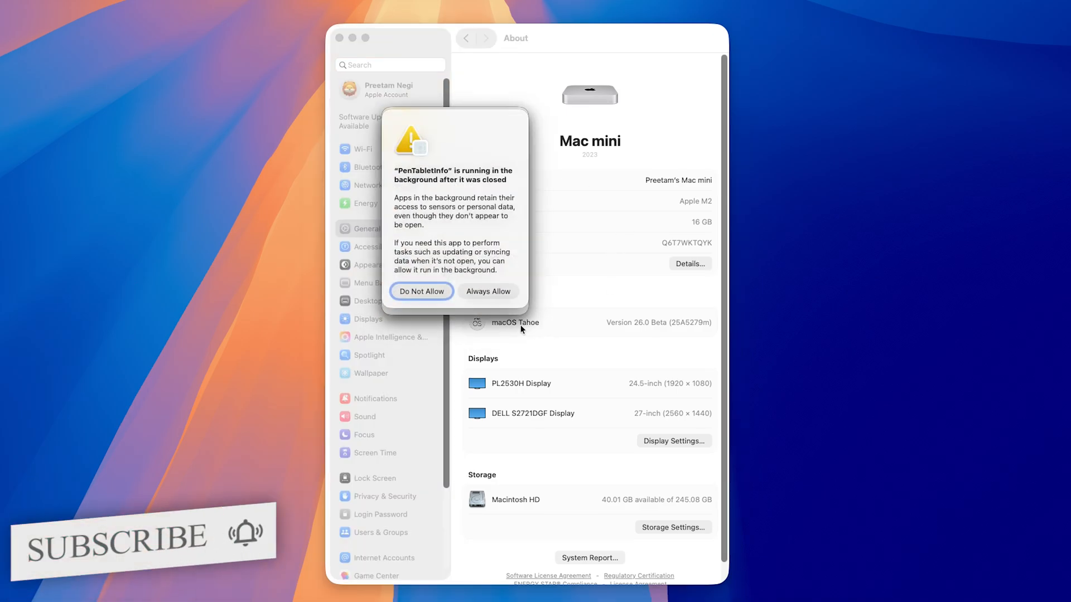
click(421, 291)
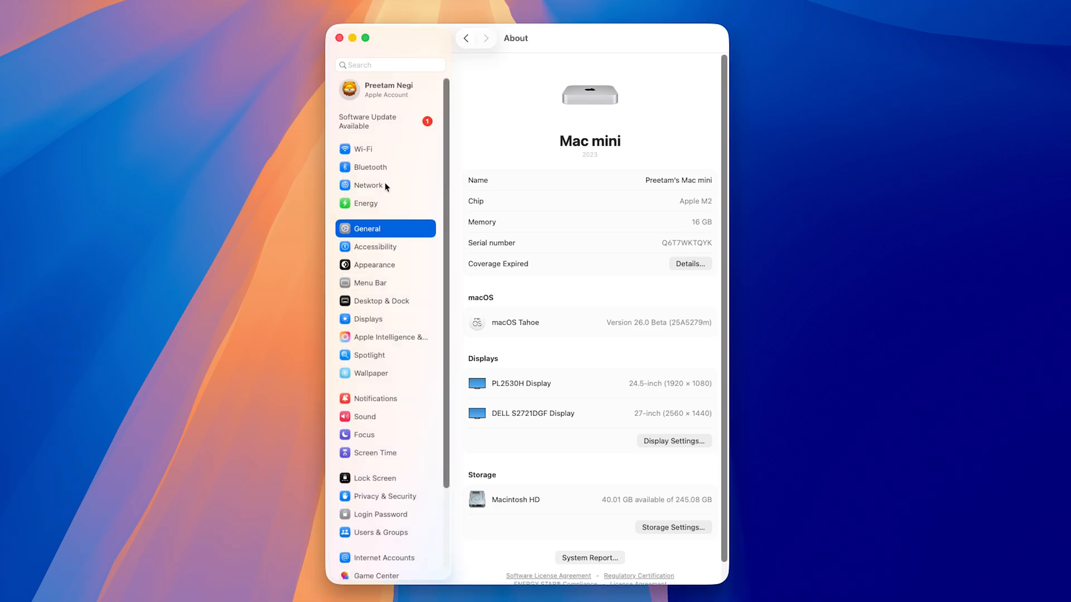
click(367, 122)
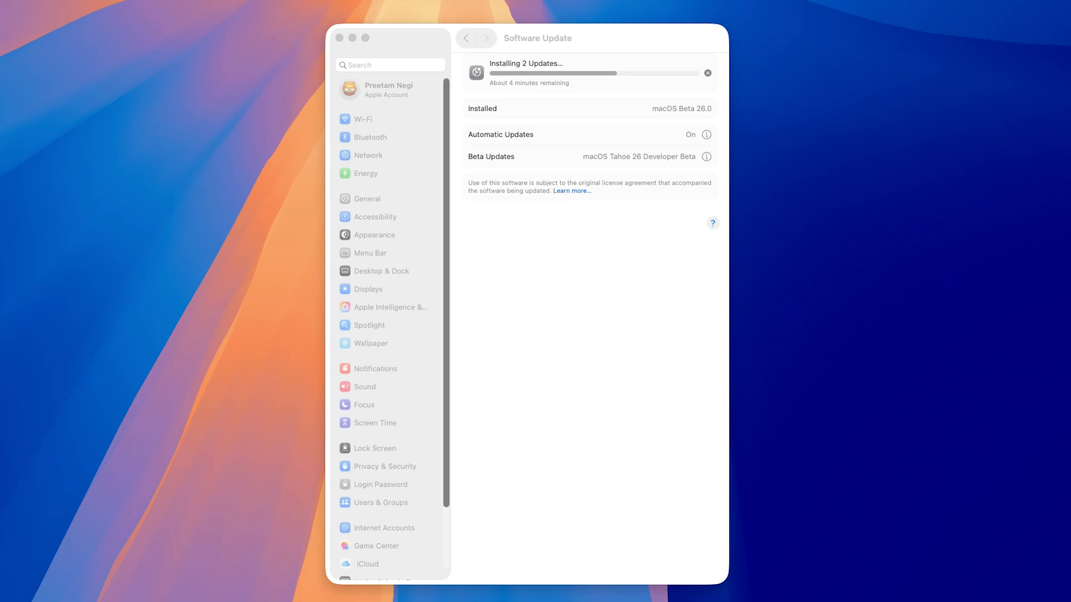
- Close the System Settings window and dismiss the Applications launcher to show the Tahoe desktop
click(351, 38)
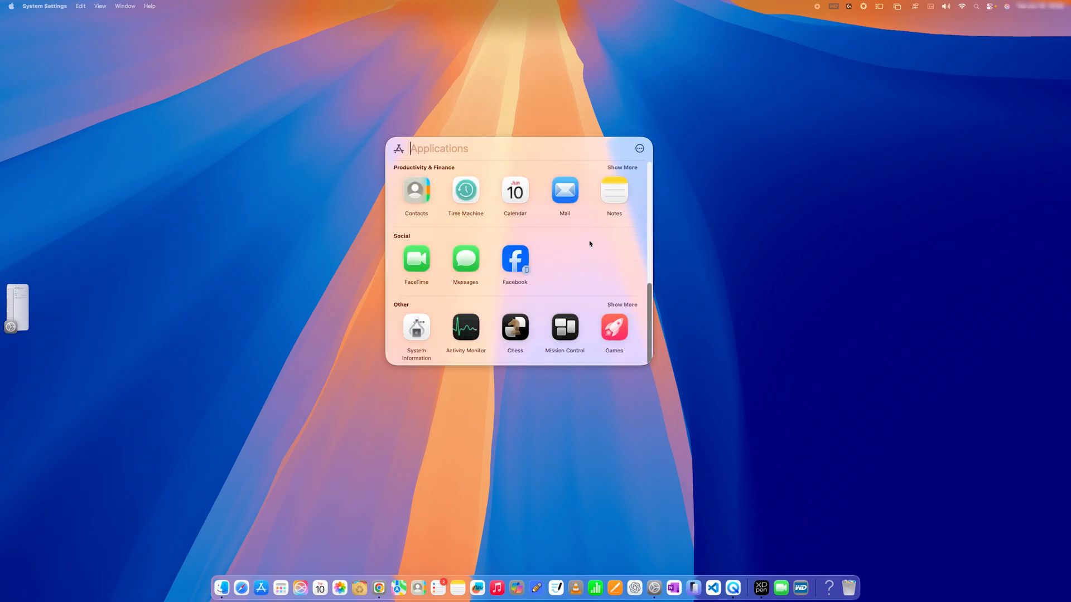
scroll(up, 3)
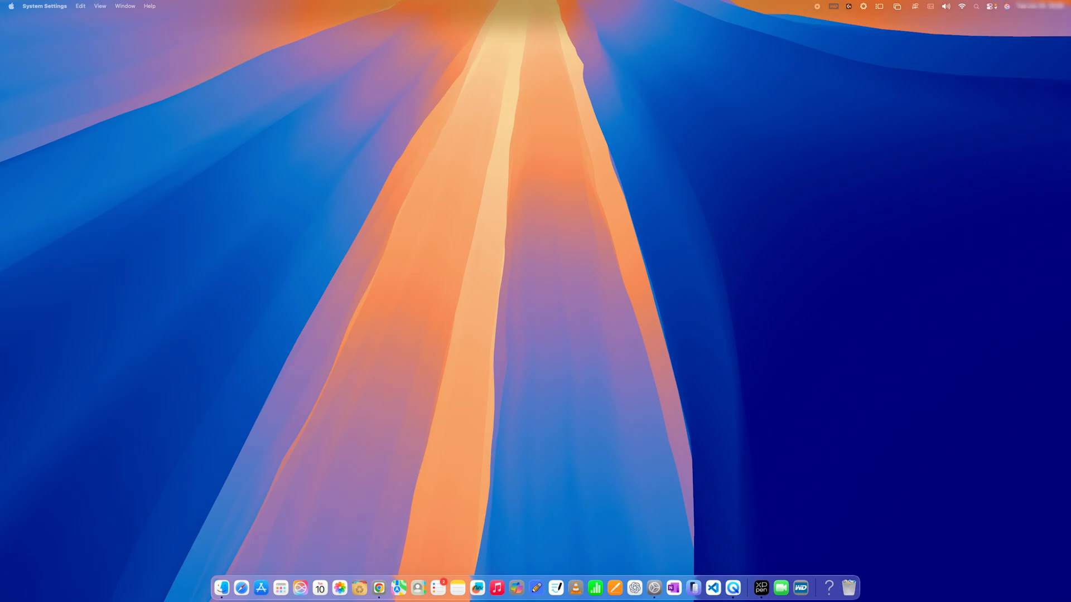
mouse_move(235, 166)
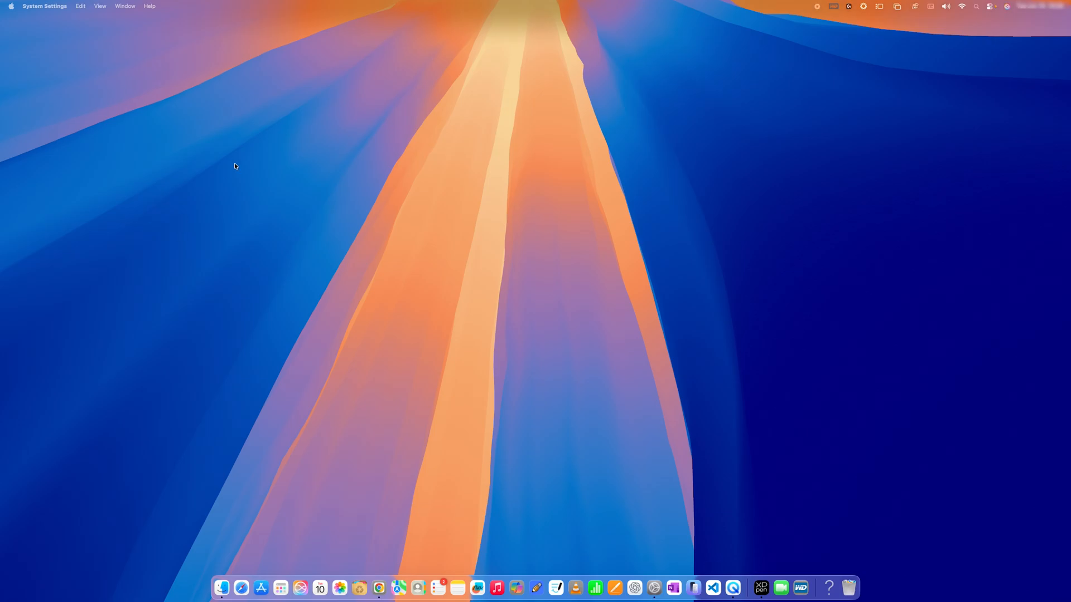